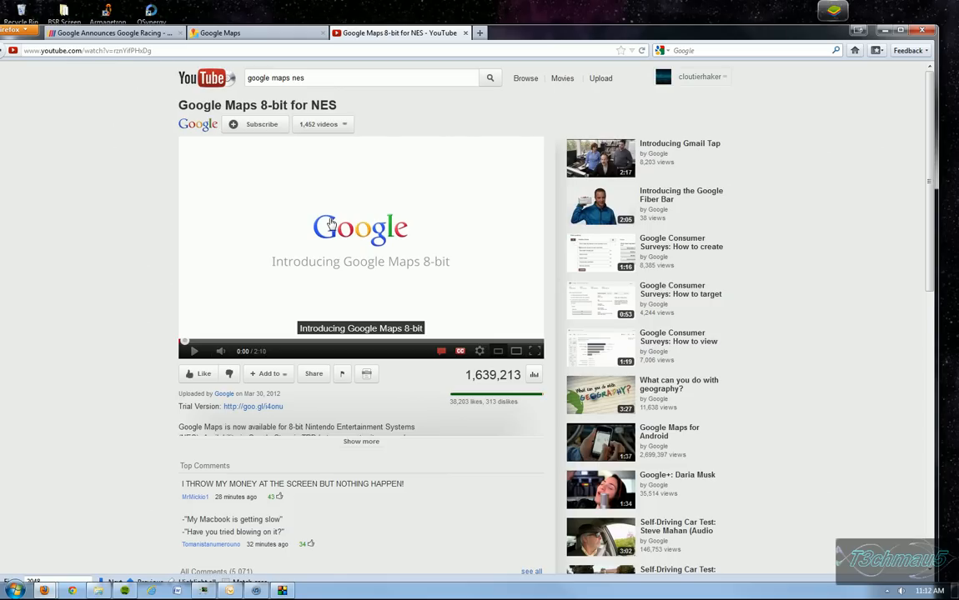
{"action": "mouse_move", "coordinate": [342, 208]}
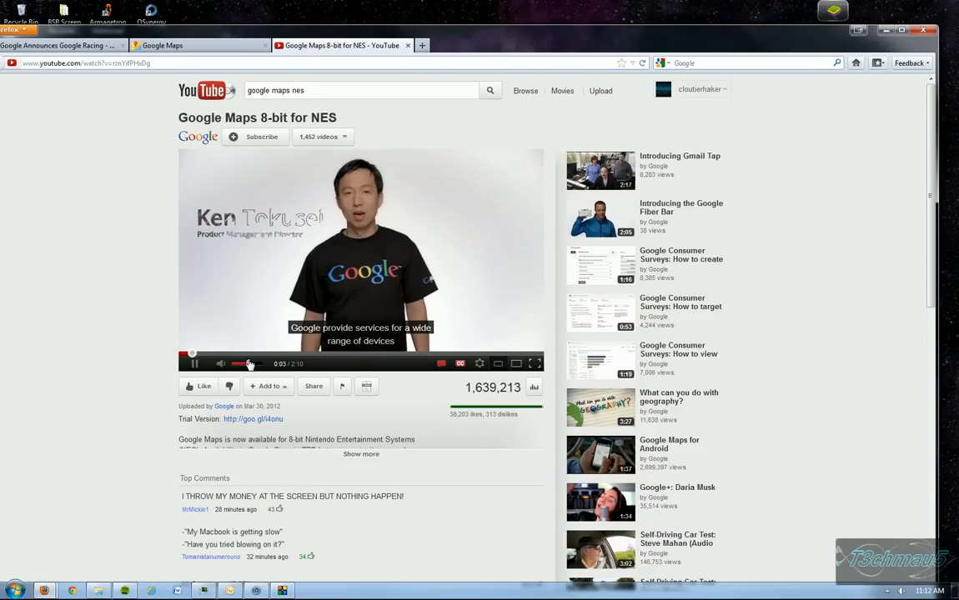
Step: Play the 'Google Maps 8-bit for NES' video with its description expanded until the ending logo
{"action": "left_click", "coordinate": [194, 363]}
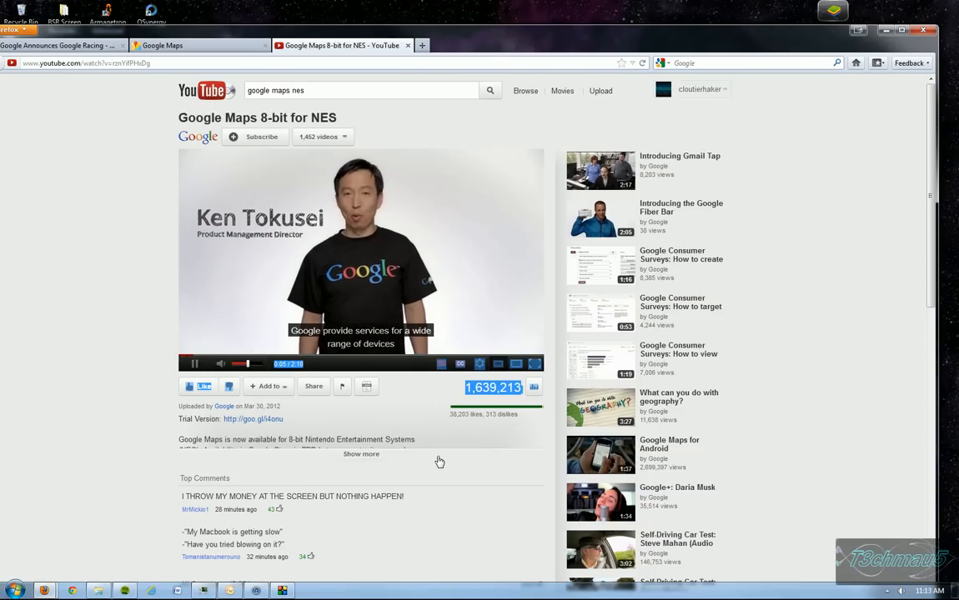
{"action": "left_click", "coordinate": [360, 453]}
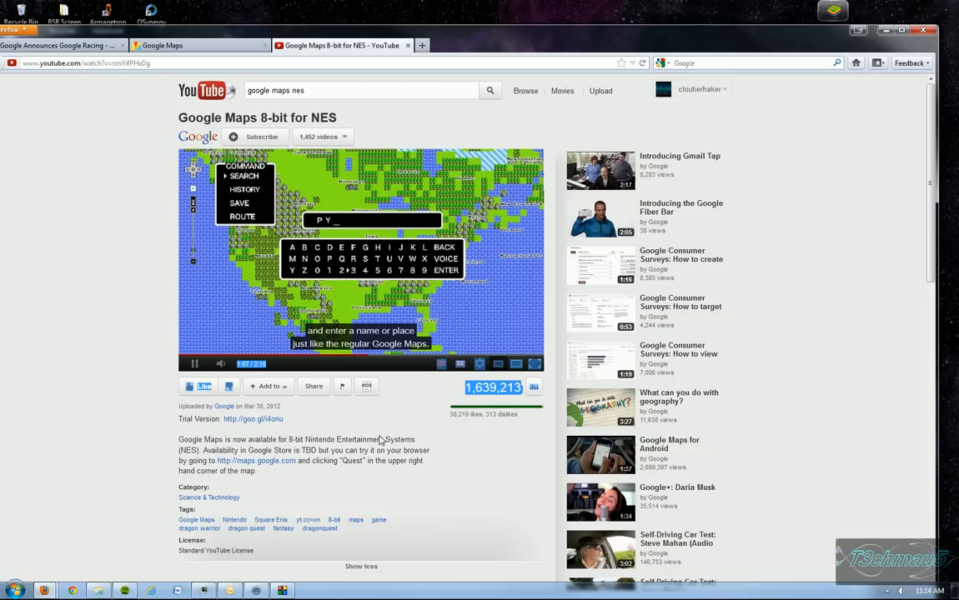
{"action": "type", "text": "RAMID"}
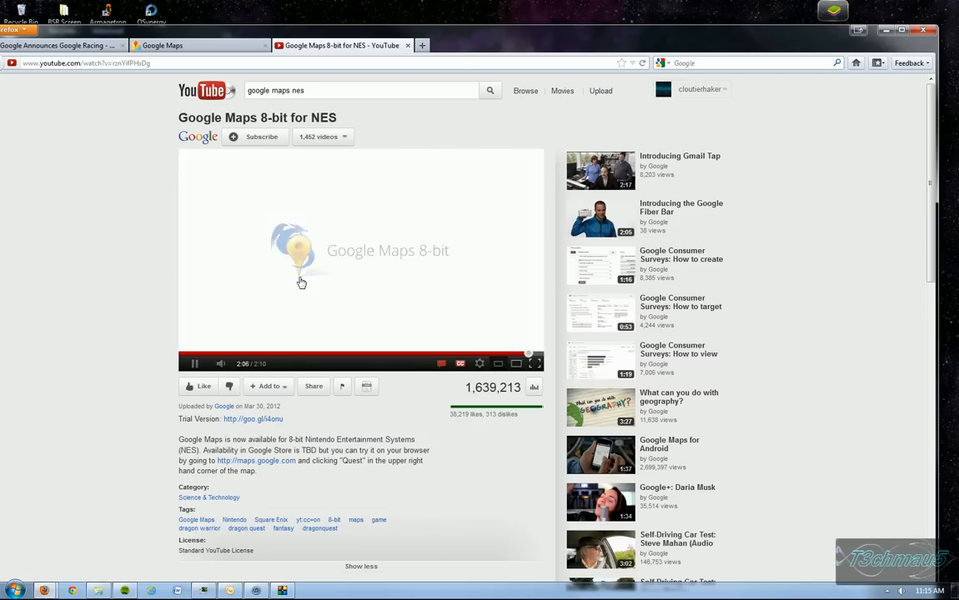
{"action": "left_click", "coordinate": [194, 363]}
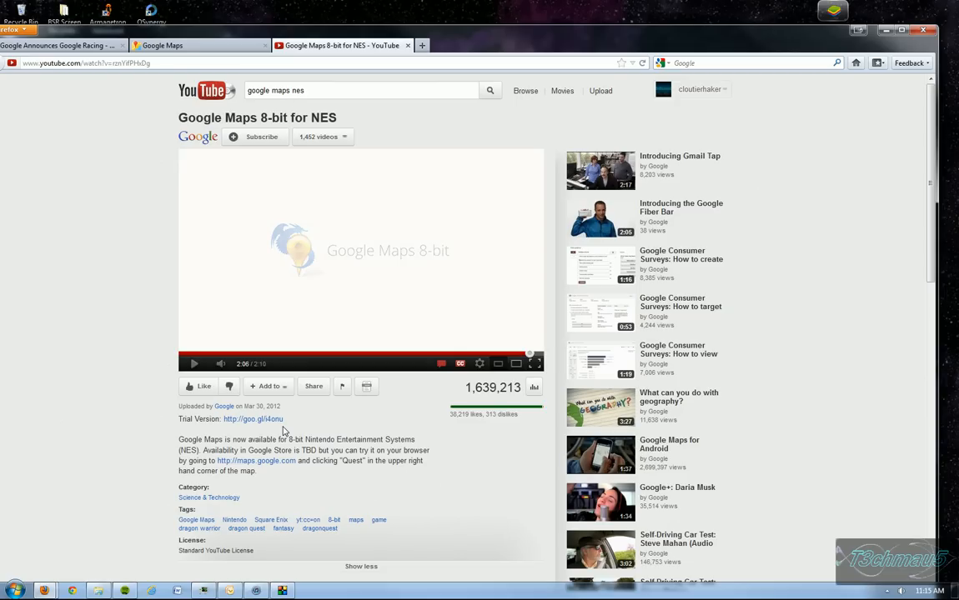
{"action": "mouse_move", "coordinate": [290, 10]}
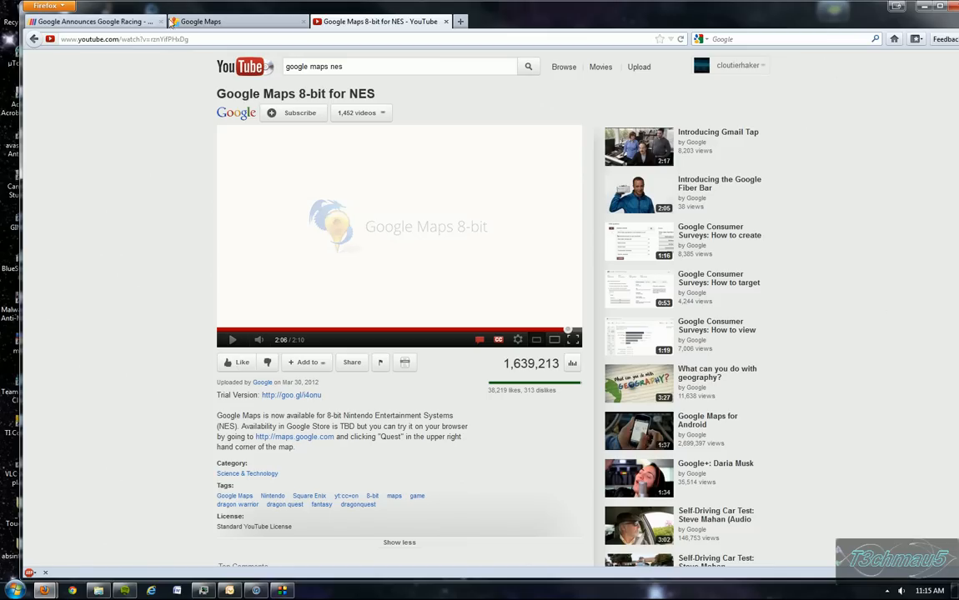
Step: Switch to the Google Maps tab and enable the 8-bit Quest view of North America
{"action": "left_click", "coordinate": [237, 20]}
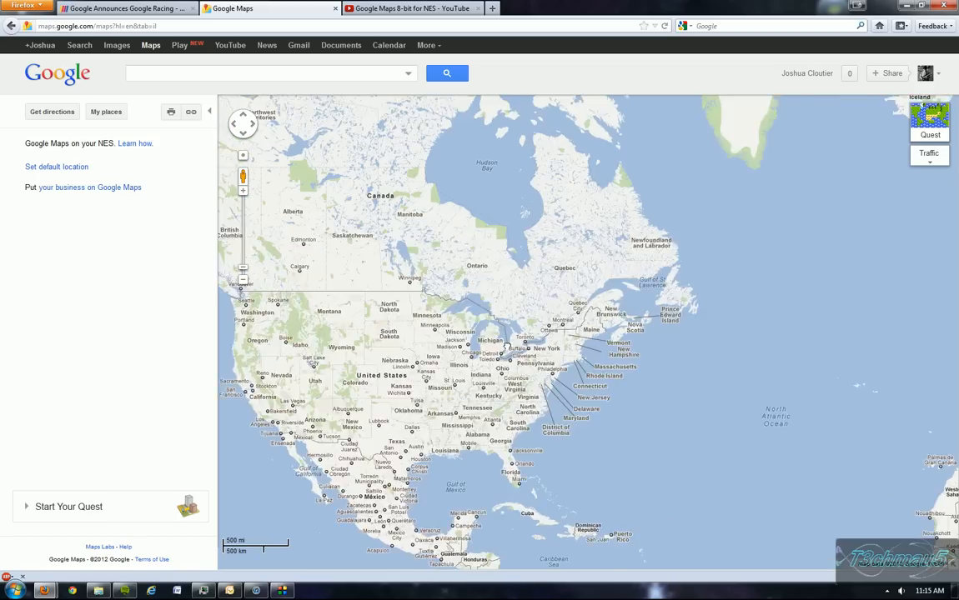
{"action": "left_click", "coordinate": [931, 124]}
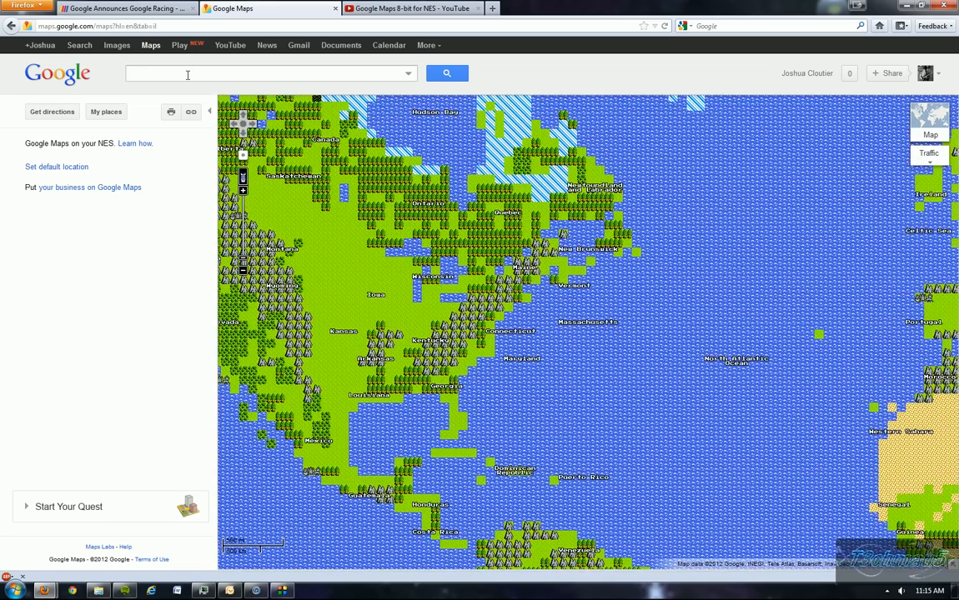
Step: Search for Smugglers Notch, Cambridge, VT and zoom in on its marker via the map menu
{"action": "type", "text": "smu"}
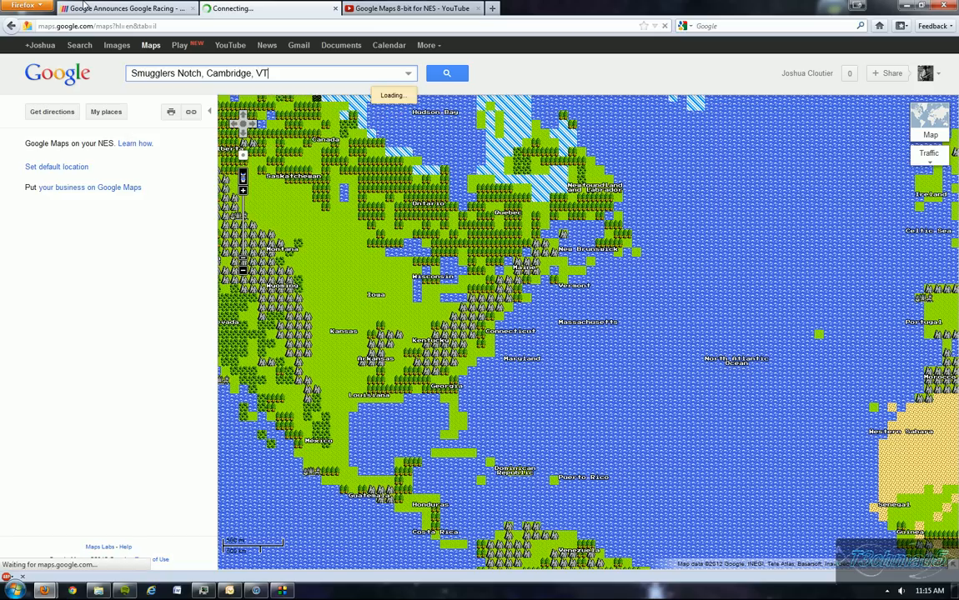
{"action": "left_click", "coordinate": [447, 73]}
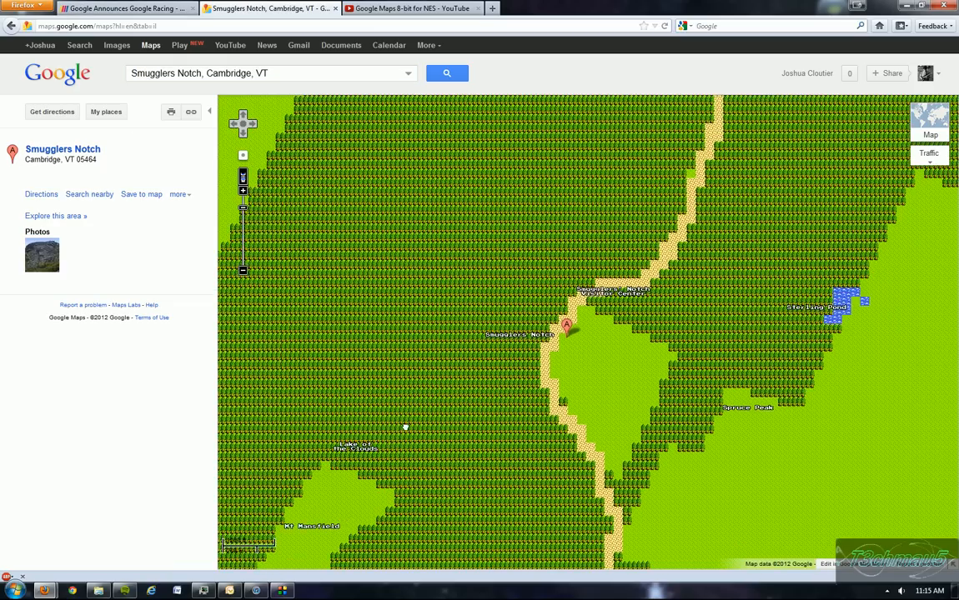
{"action": "right_click", "coordinate": [434, 320]}
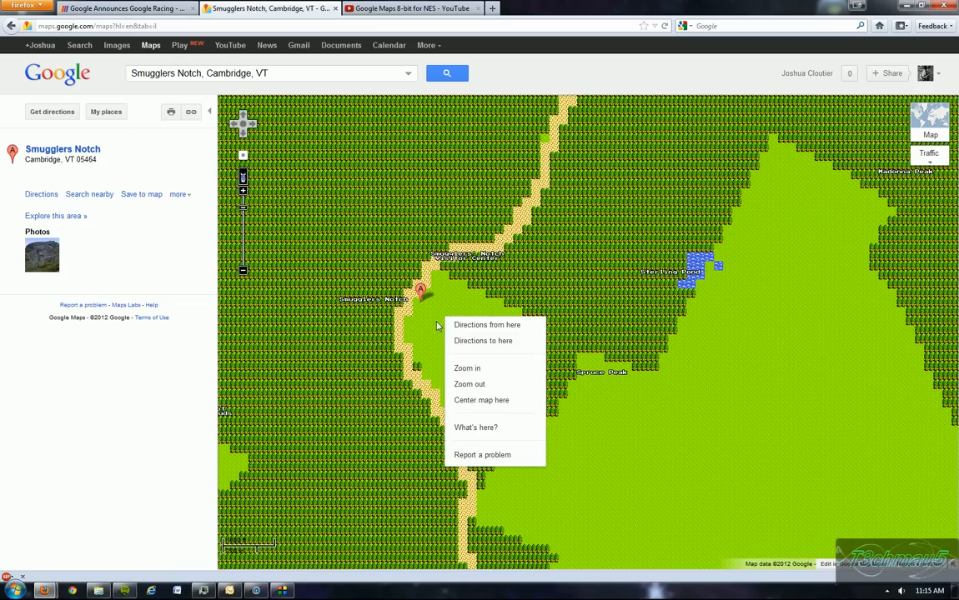
{"action": "left_click", "coordinate": [480, 401]}
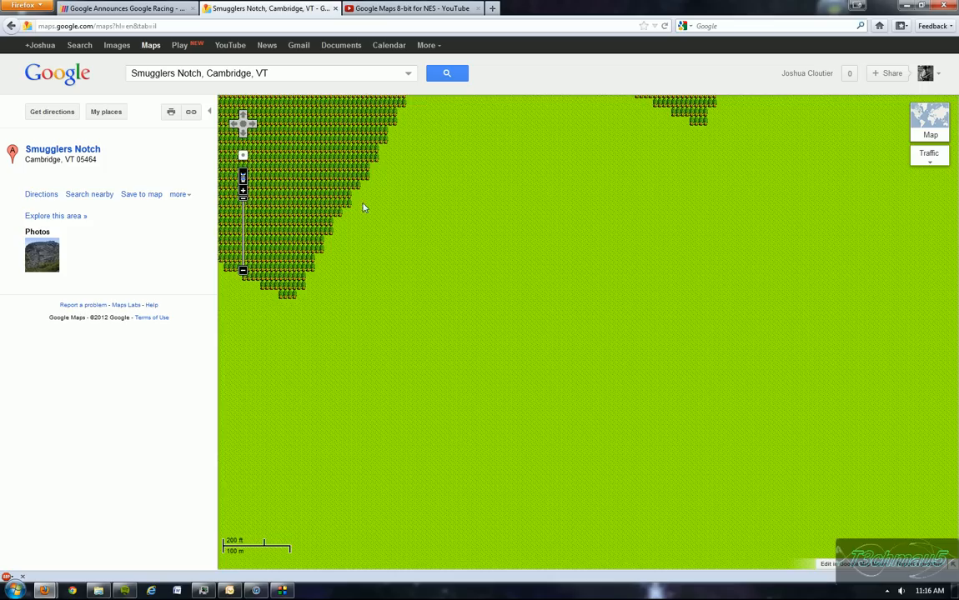
Step: Pan the 8-bit map across the forest around Spruce Peak near the notch
{"action": "left_click_drag", "start_coordinate": [363, 209], "coordinate": [684, 325]}
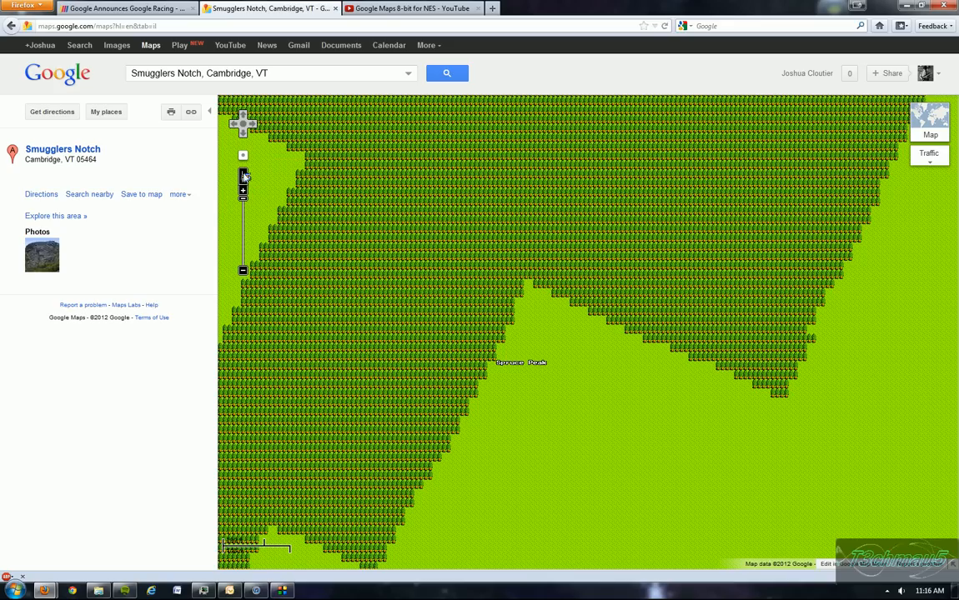
{"action": "mouse_move", "coordinate": [404, 333]}
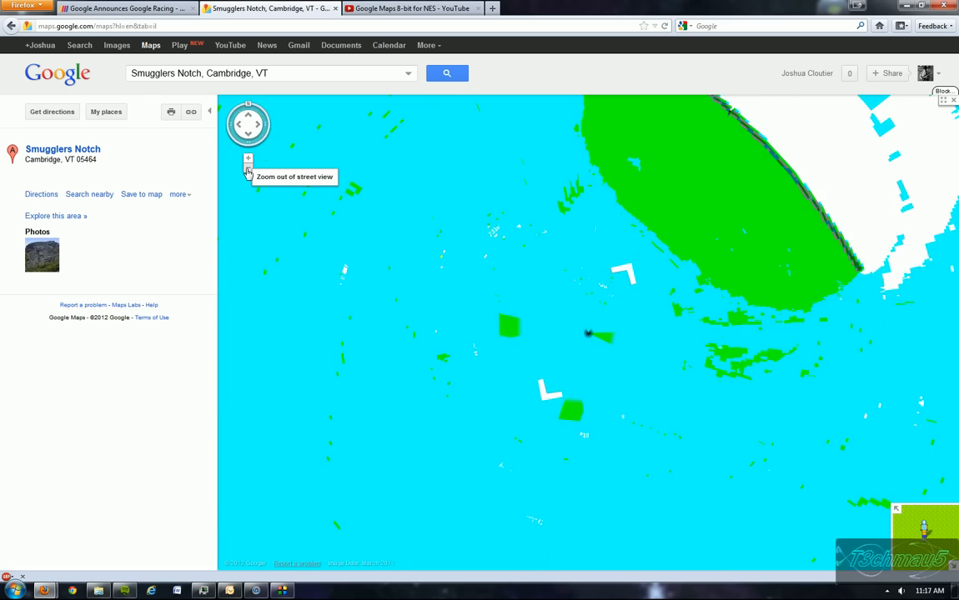
Step: Exit street view, zoom out to the regional 8-bit map and select the search box
{"action": "left_click", "coordinate": [247, 171]}
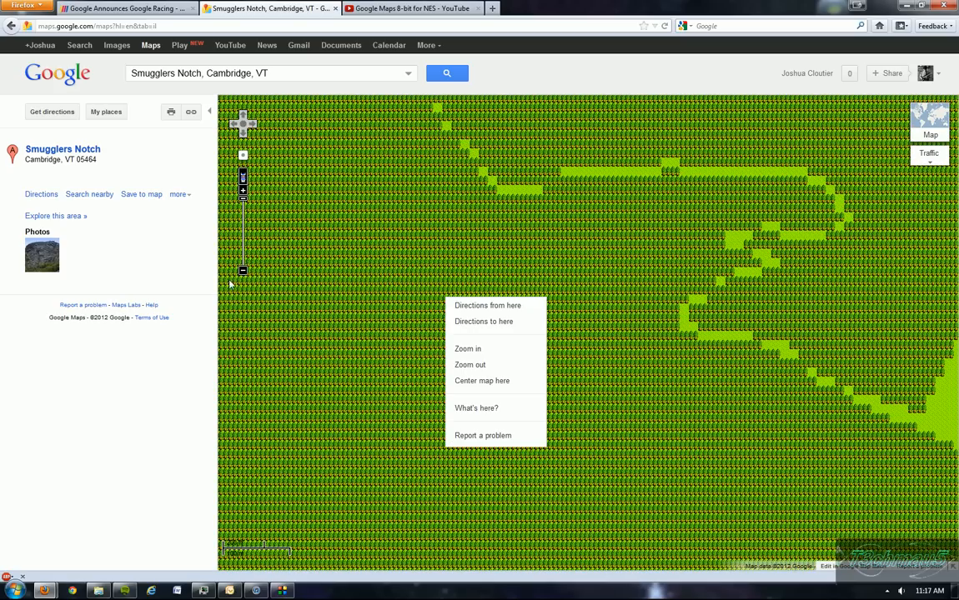
{"action": "left_click", "coordinate": [467, 349]}
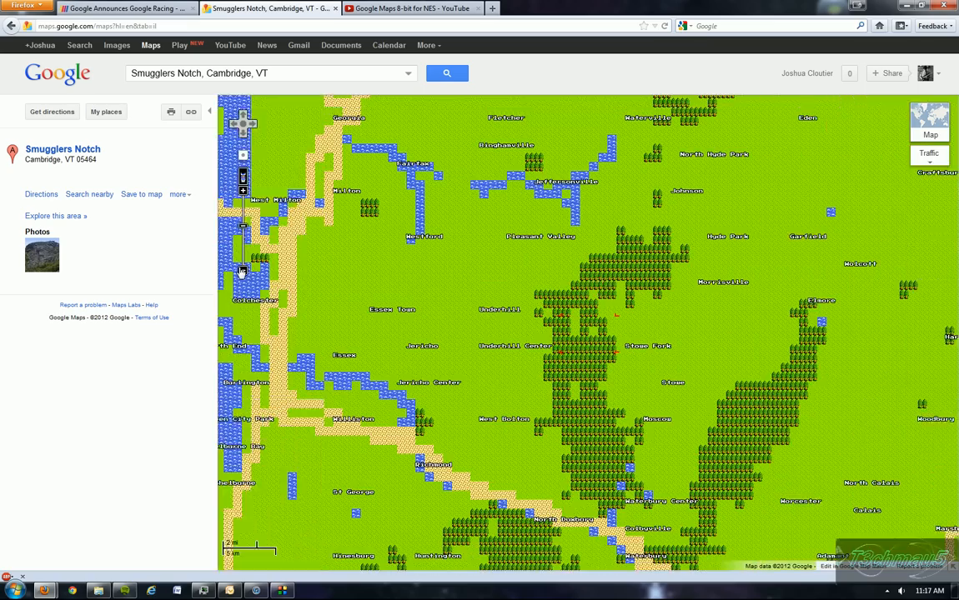
{"action": "left_click", "coordinate": [243, 270]}
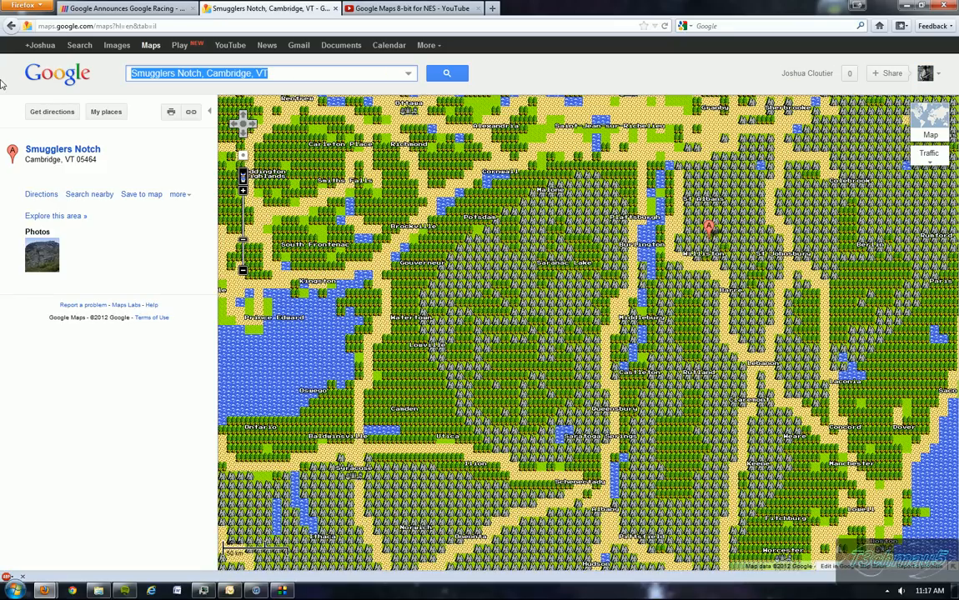
Step: Search 'New' and choose New York as the destination
{"action": "type", "text": "New"}
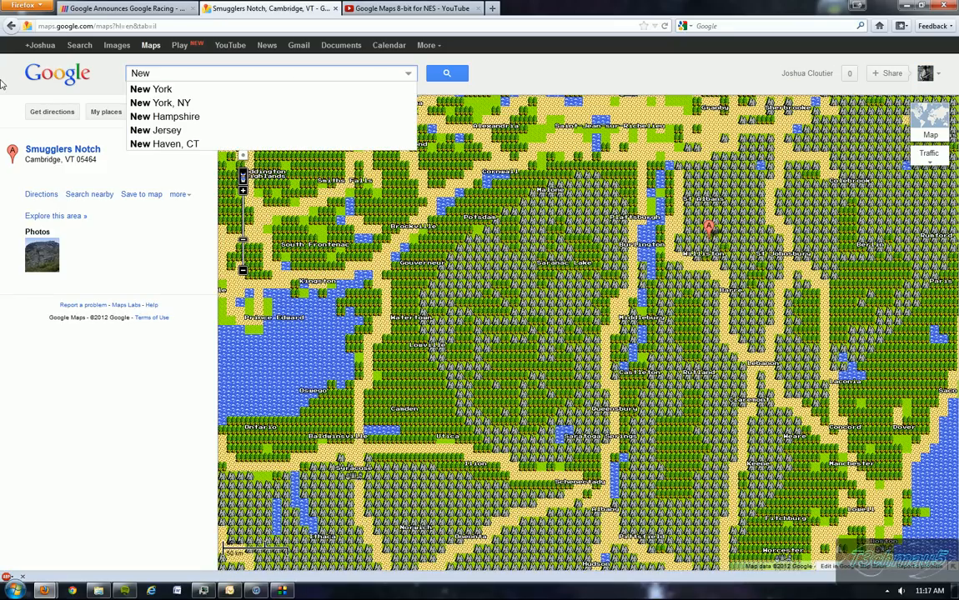
{"action": "left_click", "coordinate": [160, 103]}
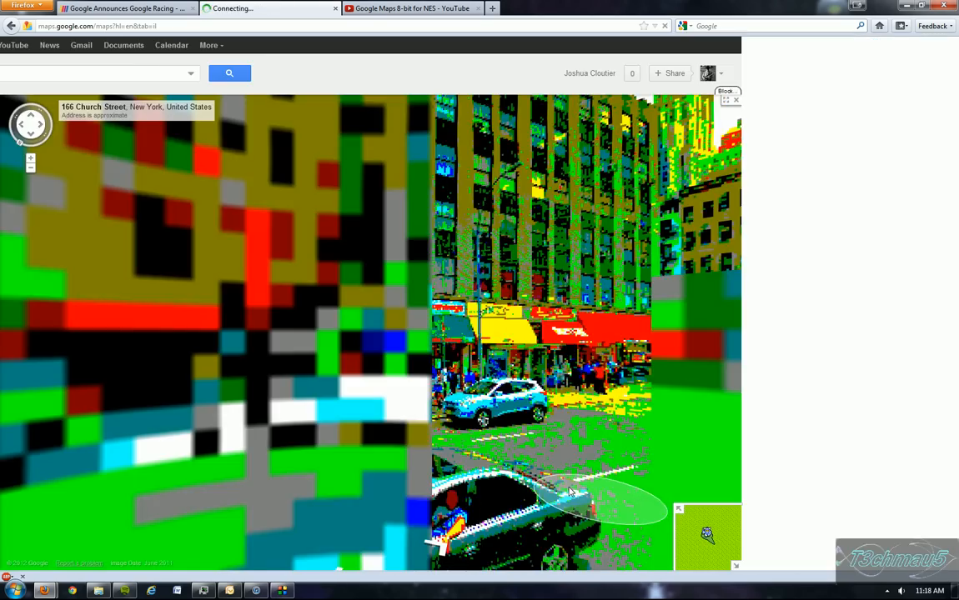
Step: Advance along Church Street and turn to face down Chambers Street
{"action": "left_click", "coordinate": [570, 492]}
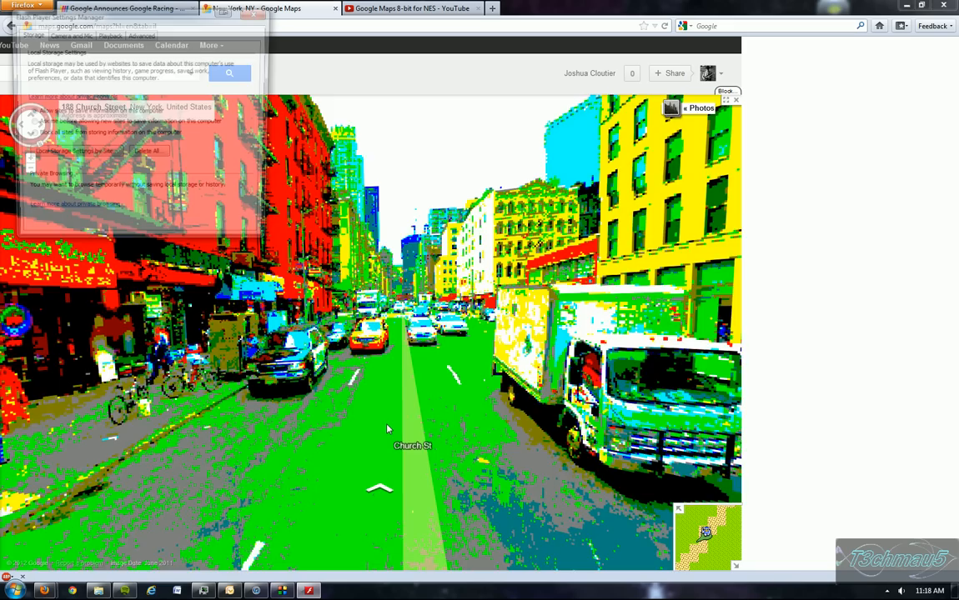
{"action": "left_click", "coordinate": [381, 490]}
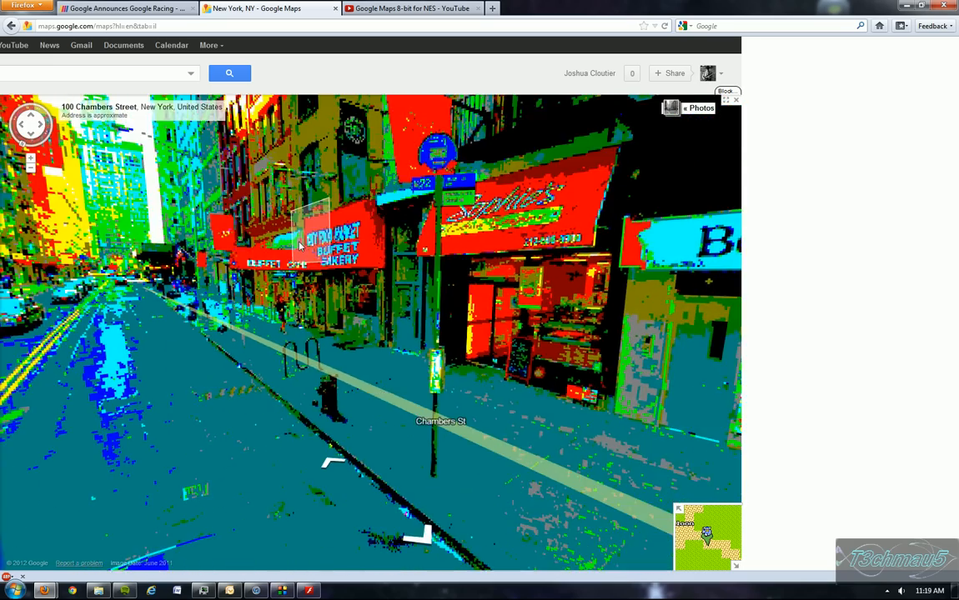
{"action": "left_click", "coordinate": [333, 463]}
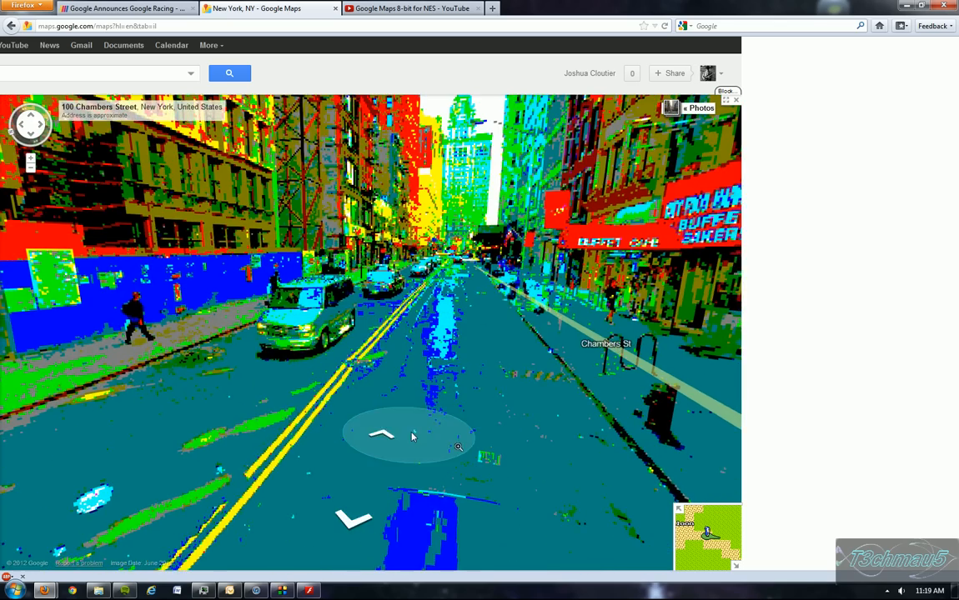
Step: Tilt the view toward the pavement, then show the New York photos starting with the WTC aerial
{"action": "left_click", "coordinate": [380, 433]}
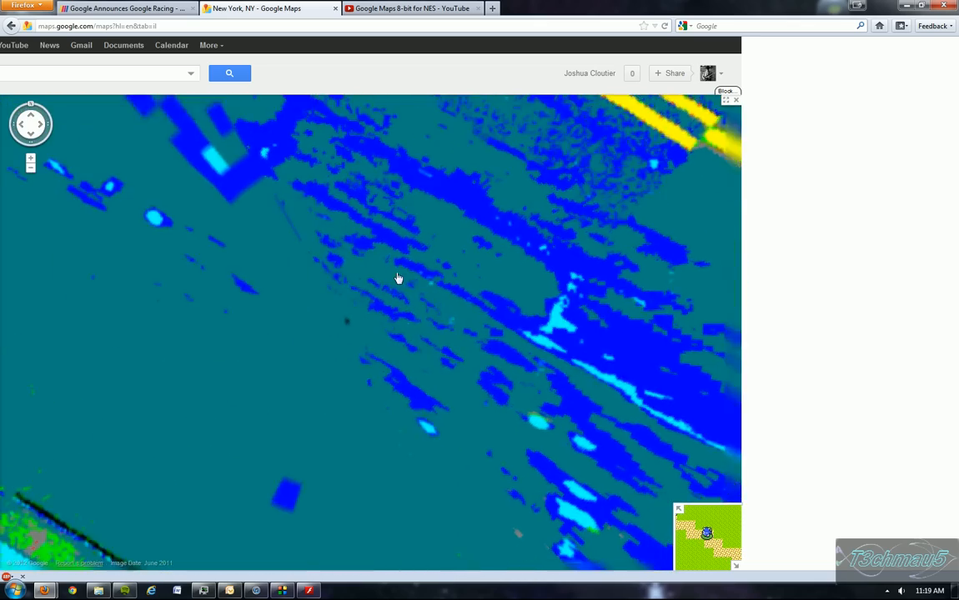
{"action": "left_click", "coordinate": [714, 117]}
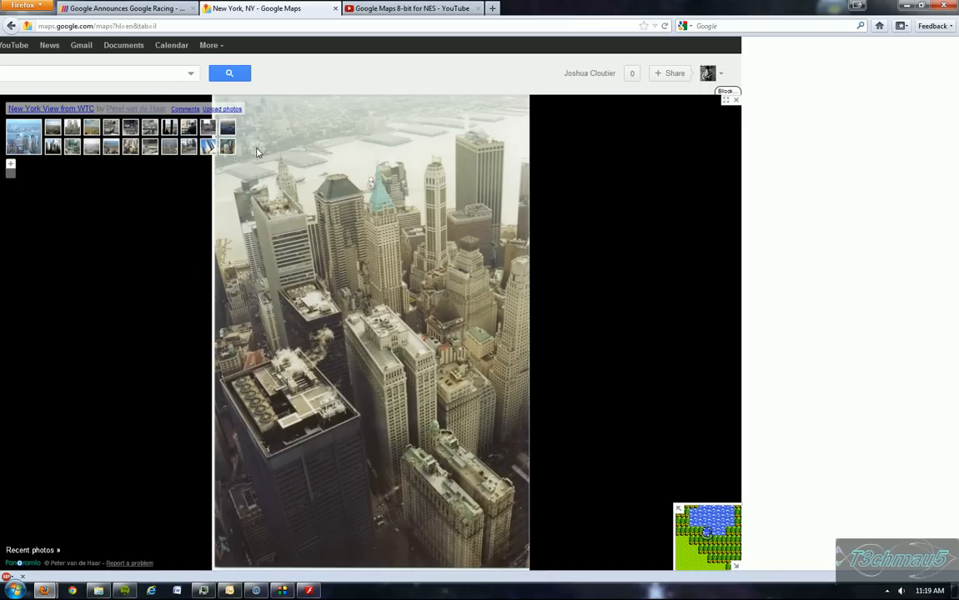
{"action": "mouse_move", "coordinate": [214, 313]}
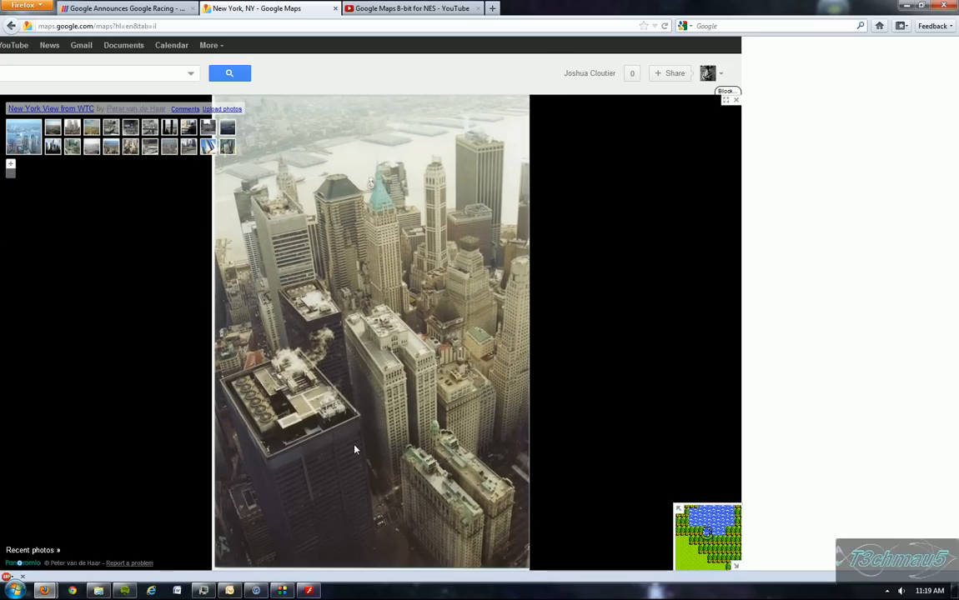
{"action": "mouse_move", "coordinate": [724, 540]}
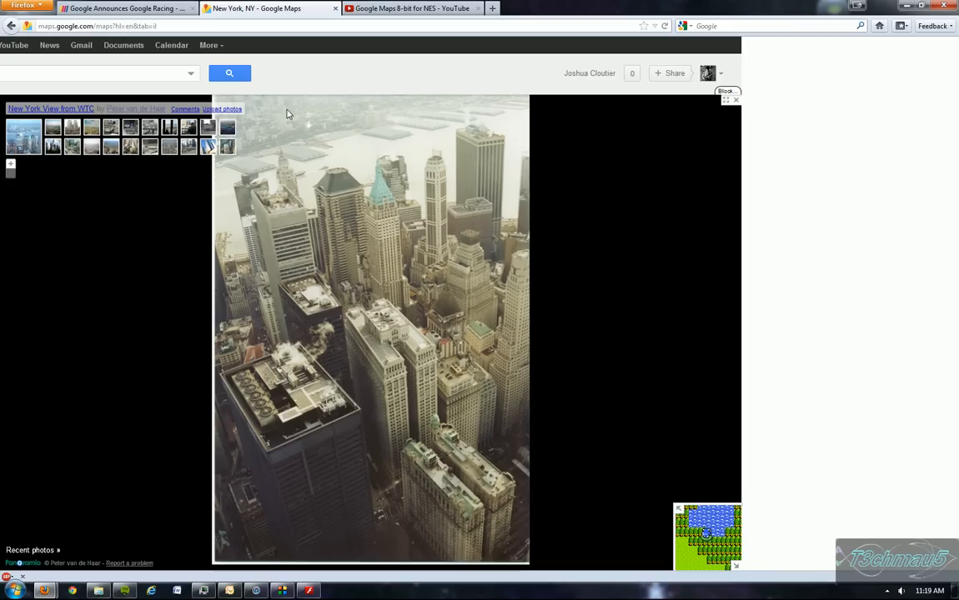
Step: View the World Financial Center photo, then move on to the next New York photo
{"action": "left_click", "coordinate": [227, 147]}
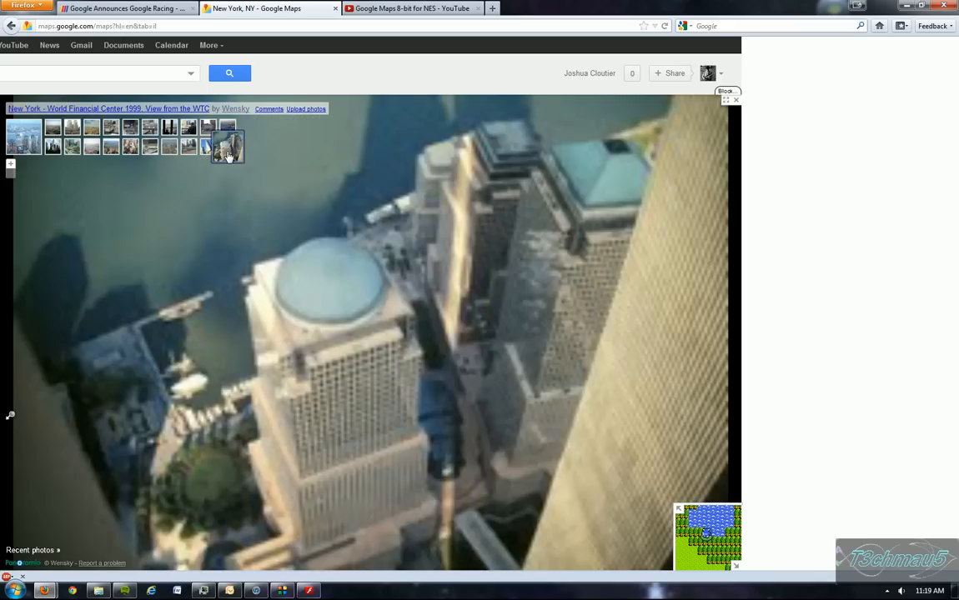
{"action": "left_click", "coordinate": [226, 147]}
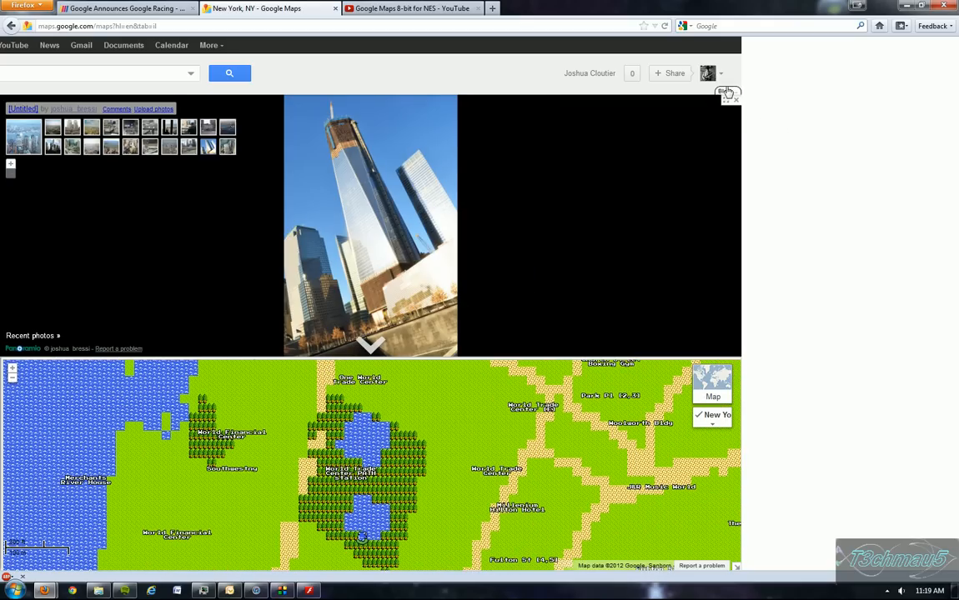
Step: Close the photos, highlight street-view streets and enter 8-bit street view at 122 Cedar Street
{"action": "left_click", "coordinate": [734, 92]}
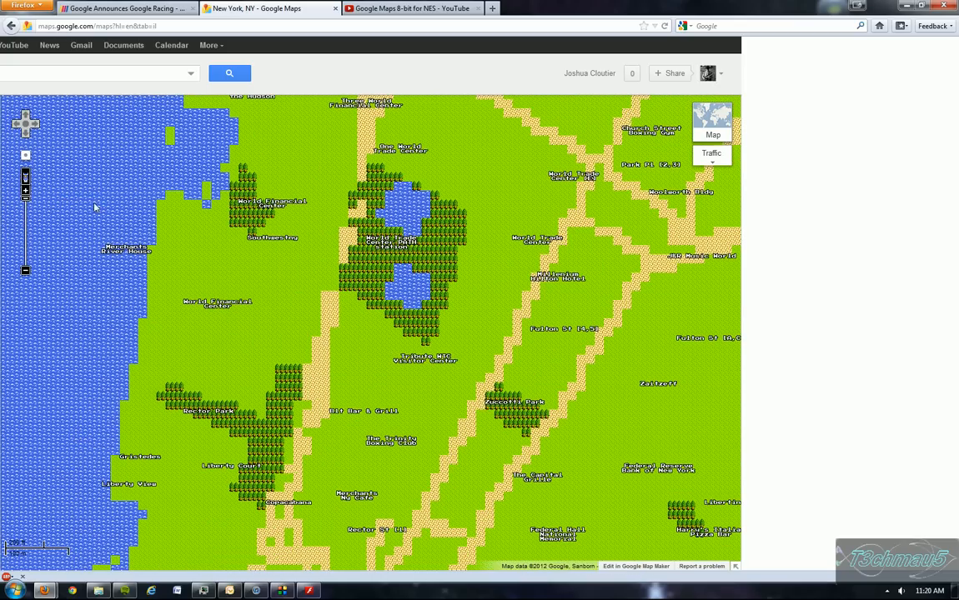
{"action": "left_click", "coordinate": [713, 153]}
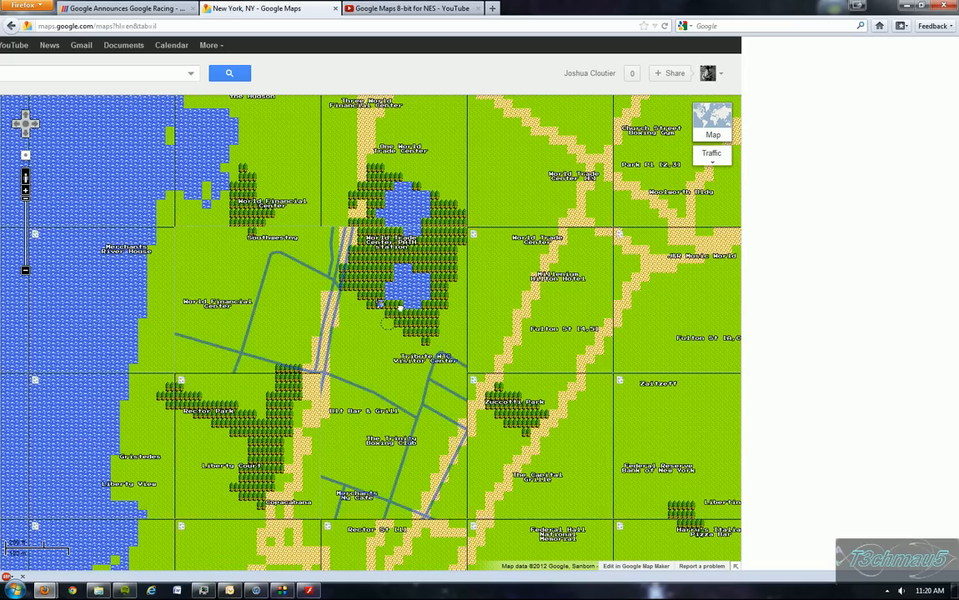
{"action": "left_click", "coordinate": [401, 308]}
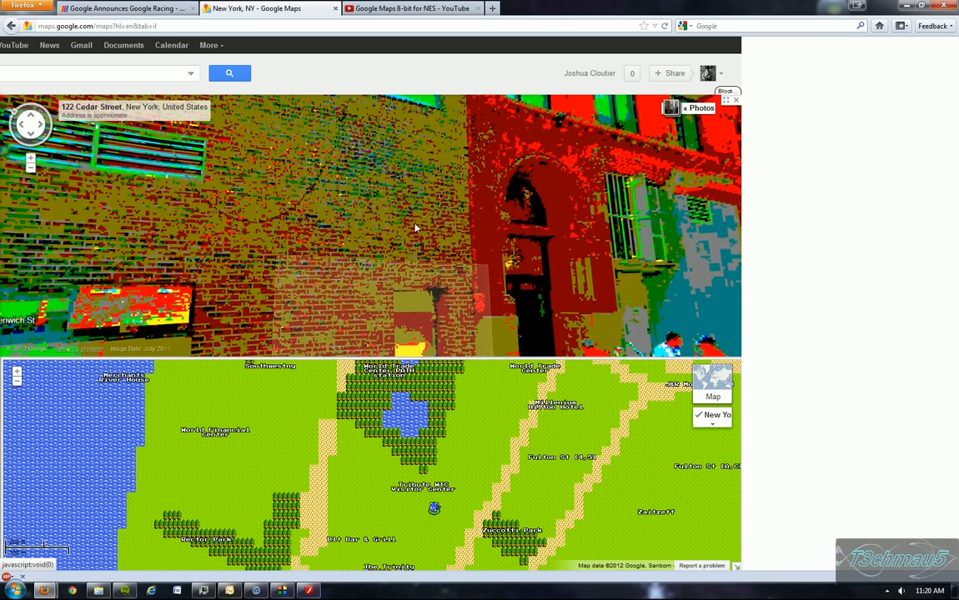
Step: Move along street view to 137 Greenwich Street, compare normal imagery, and revert to 8-bit style
{"action": "right_click", "coordinate": [417, 229]}
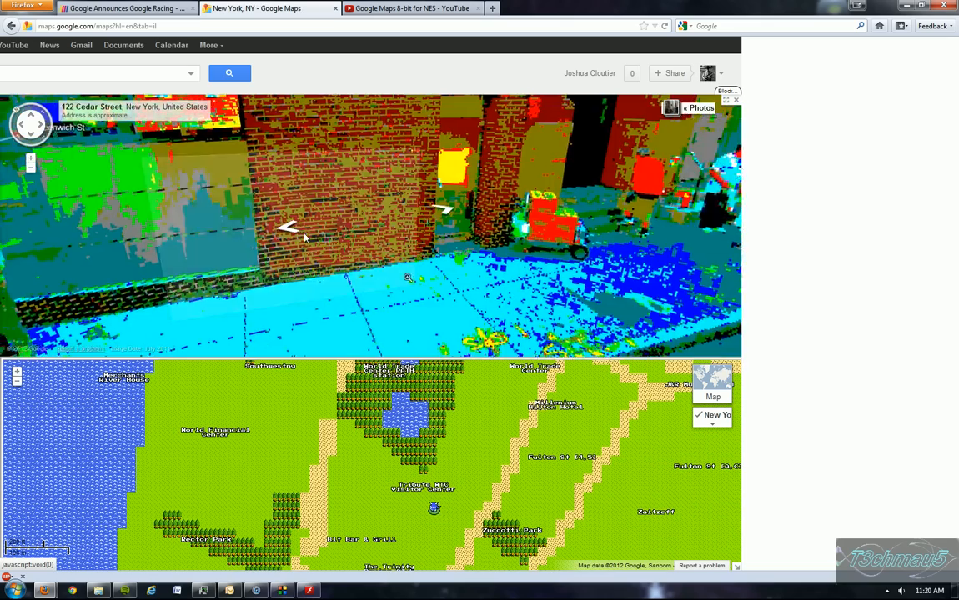
{"action": "left_click", "coordinate": [447, 208]}
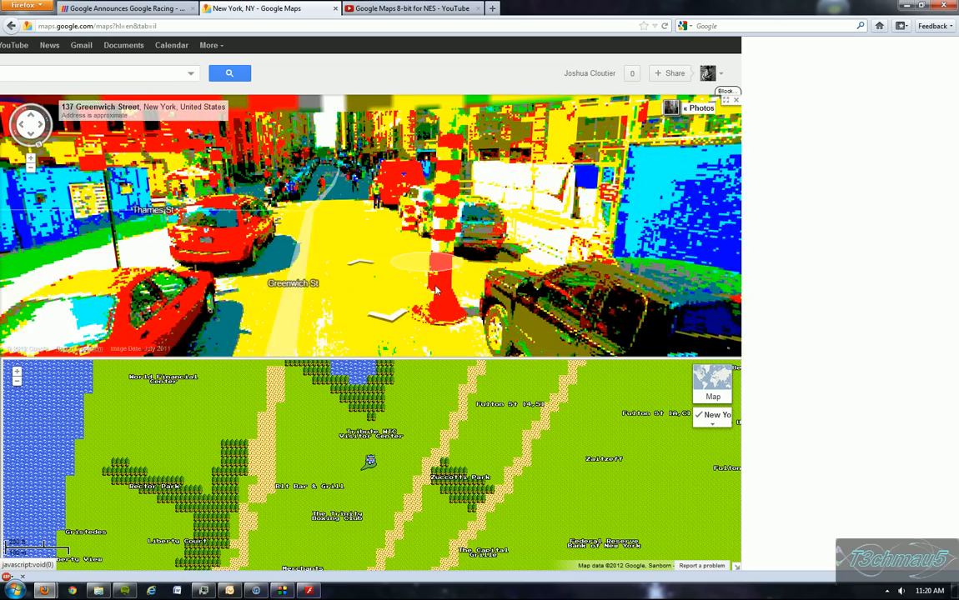
{"action": "left_click", "coordinate": [712, 380]}
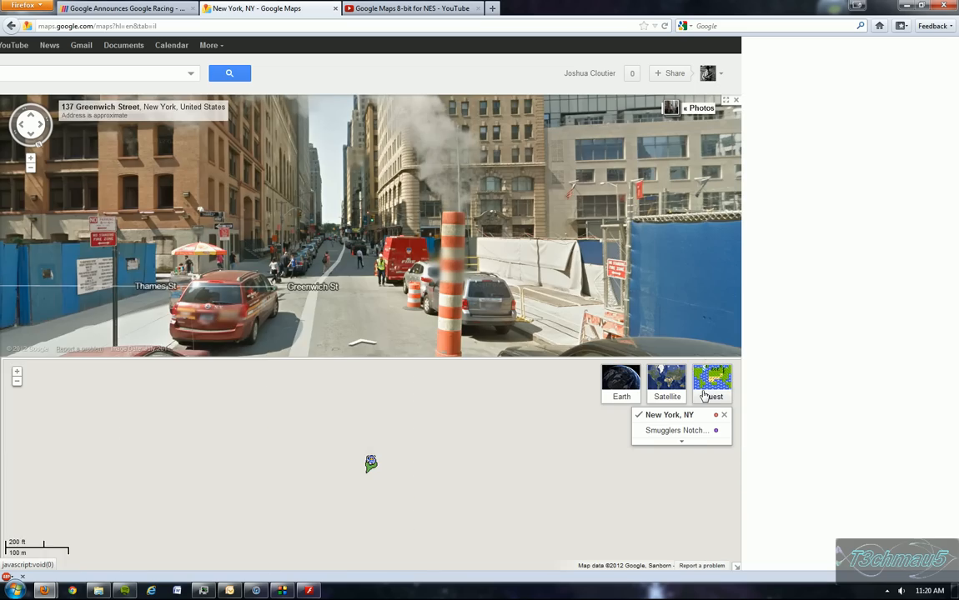
{"action": "left_click", "coordinate": [712, 380]}
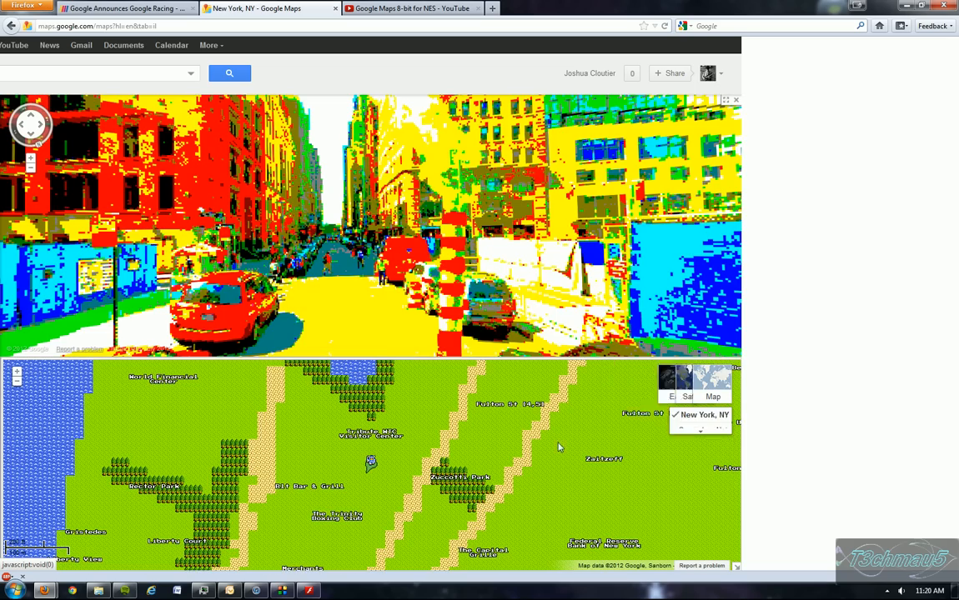